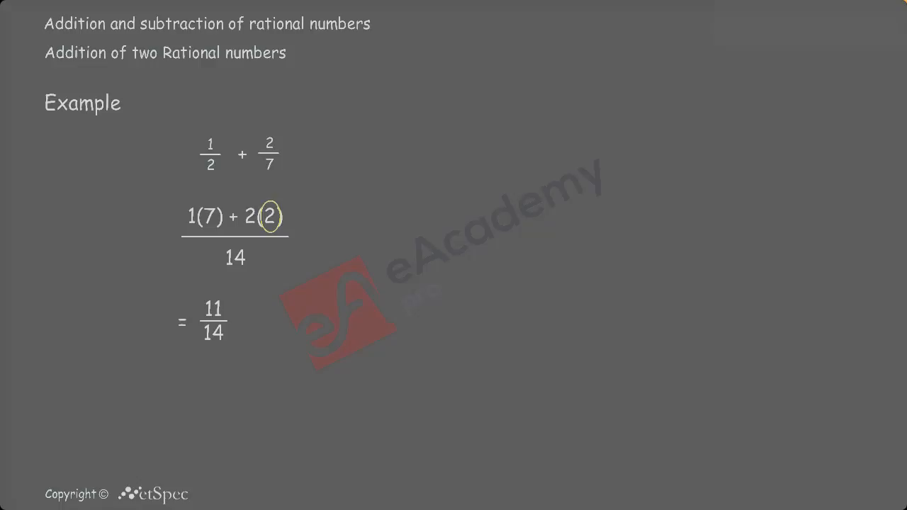
click(269, 217)
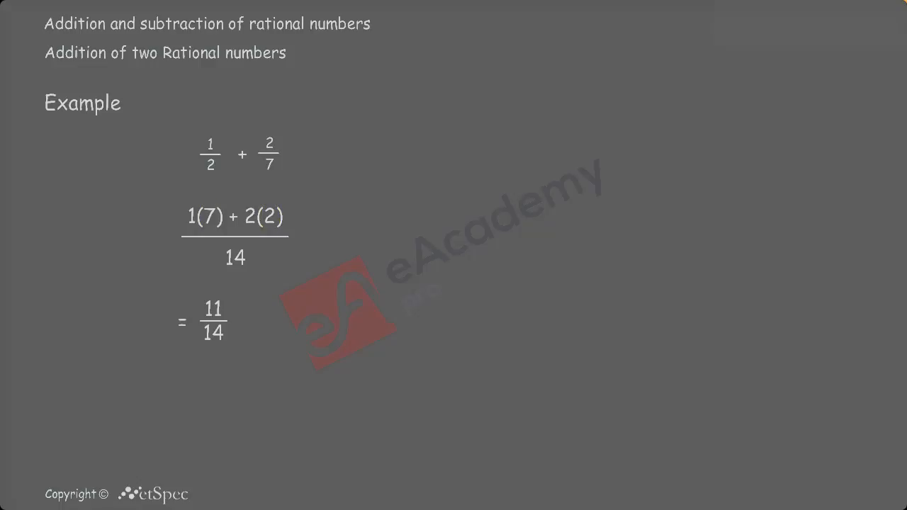